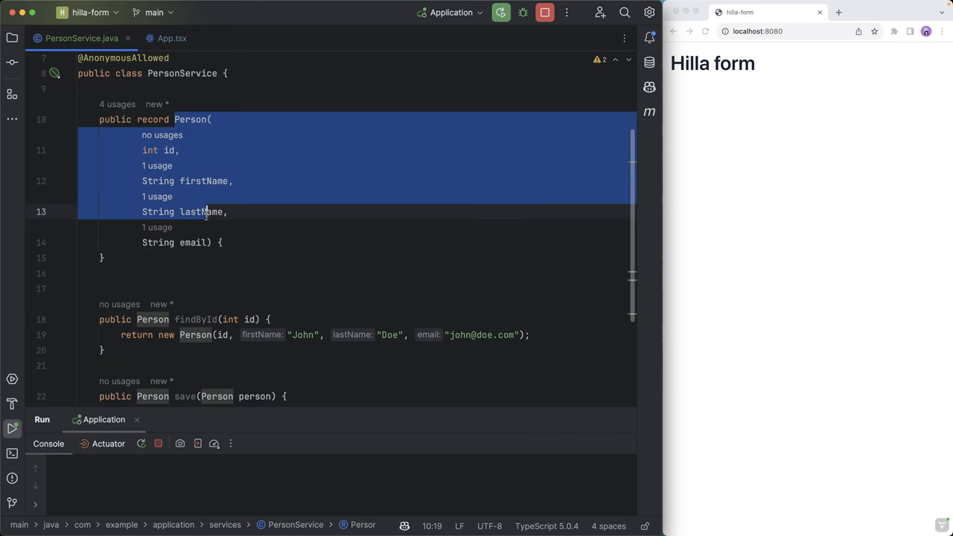
Step: Review the Person record in PersonService.java, then switch to App.tsx
left_click(221, 242)
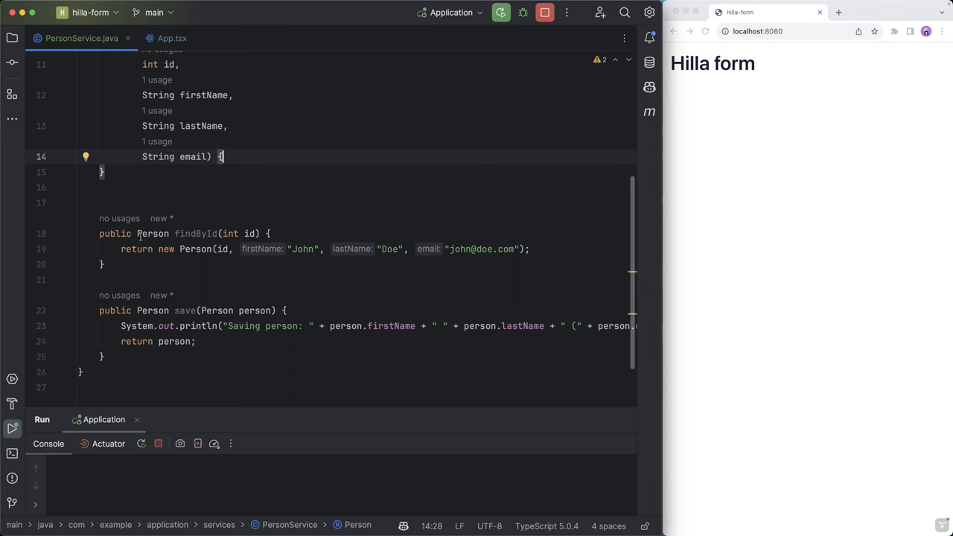
mouse_move(214, 246)
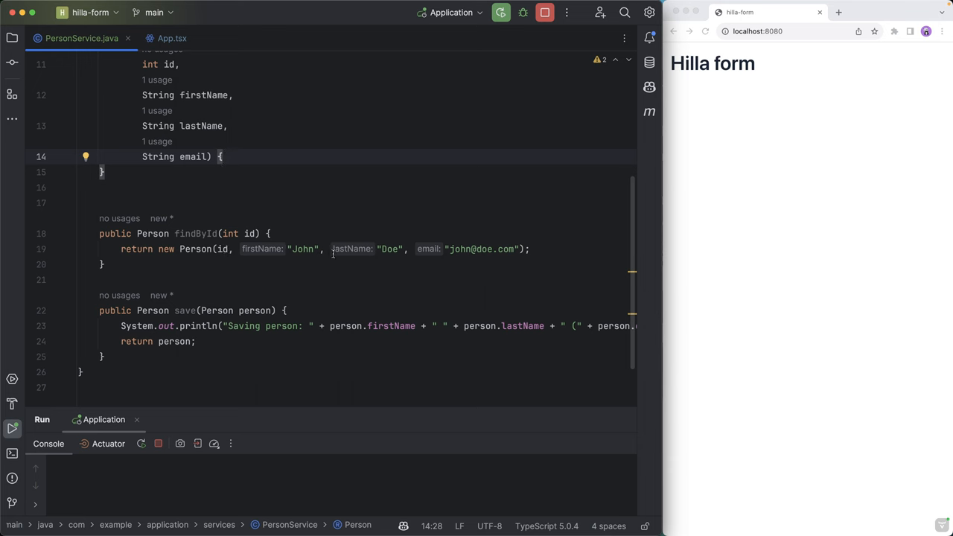
mouse_move(384, 298)
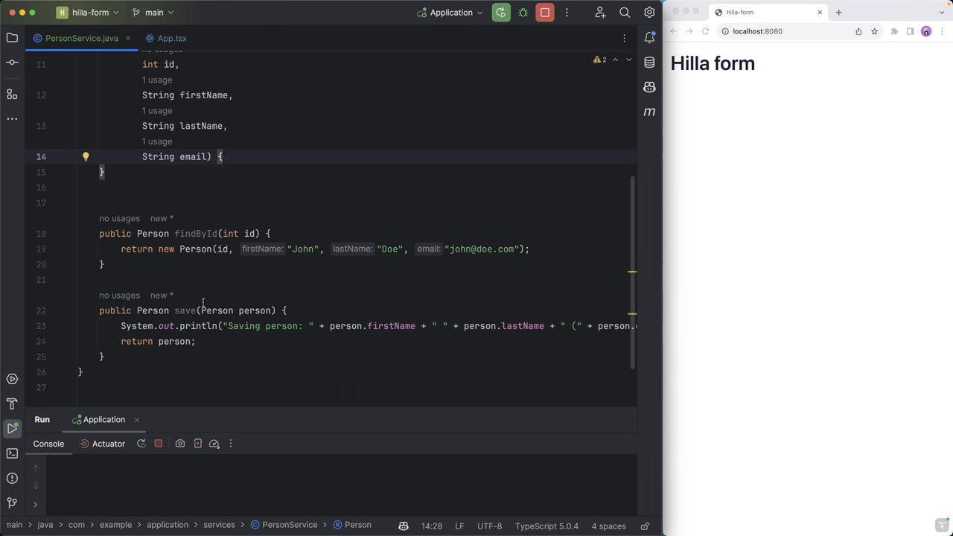
mouse_move(218, 327)
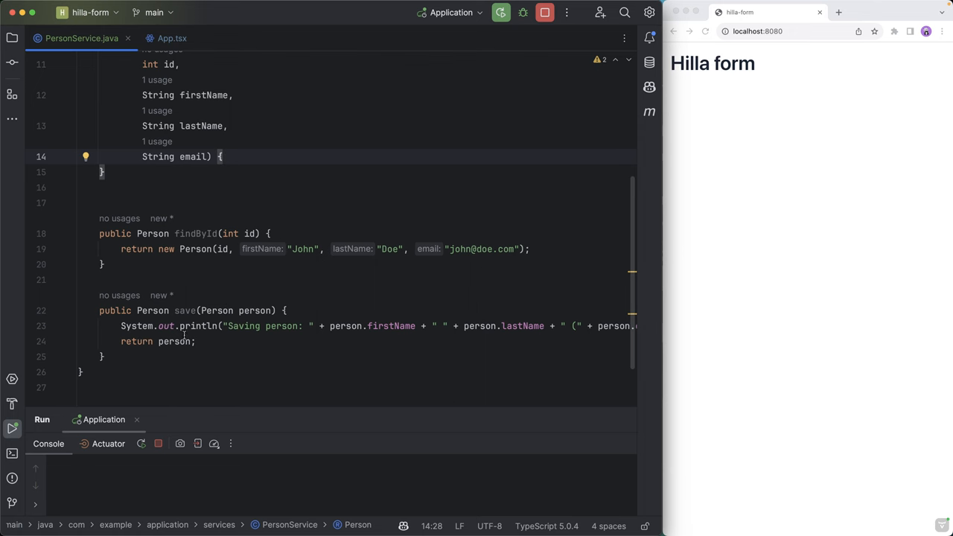
left_click(171, 38)
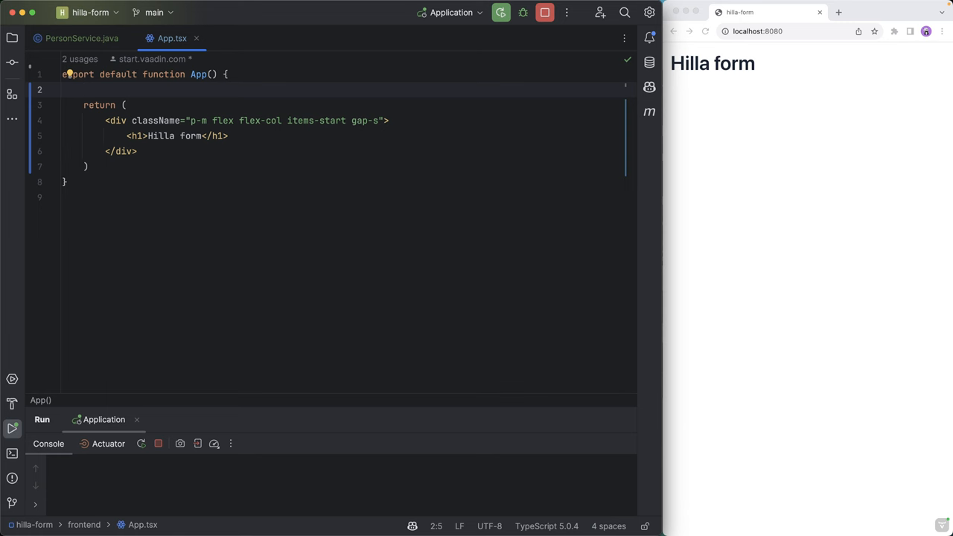
Step: Add const {model, field, read, submit} = useForm(PersonModel, {}) with PersonModel auto-imported
type("const")
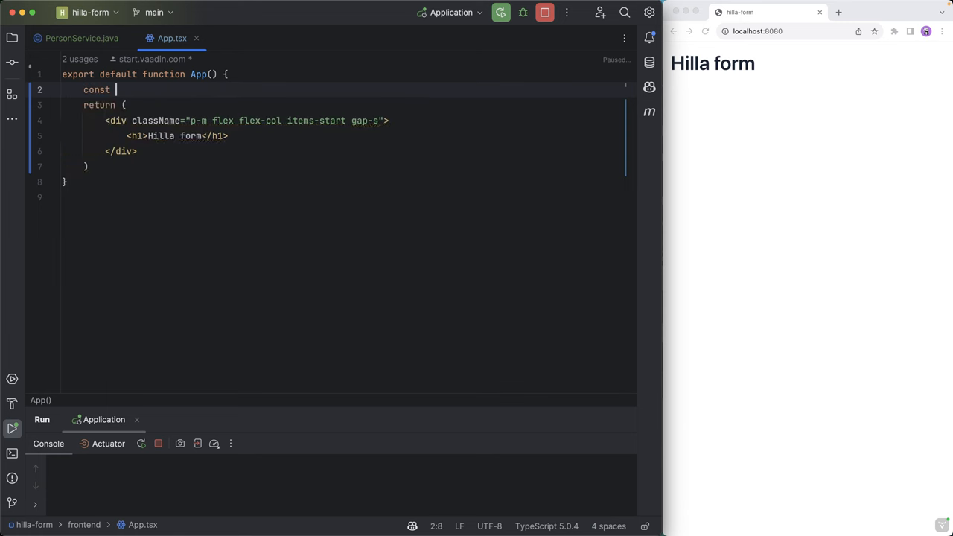
type("{ data, error, loading } = useQuery(GET_HILLAS)")
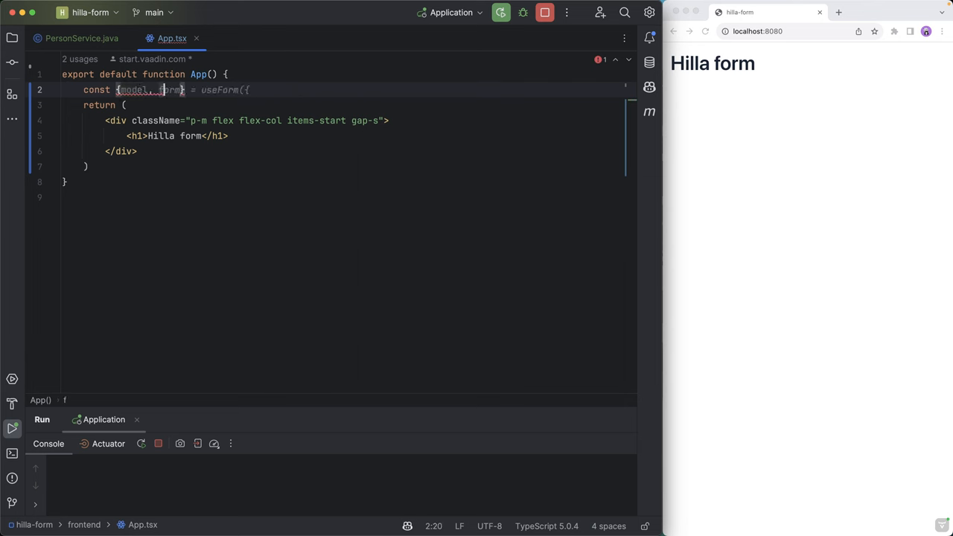
type("field, f")
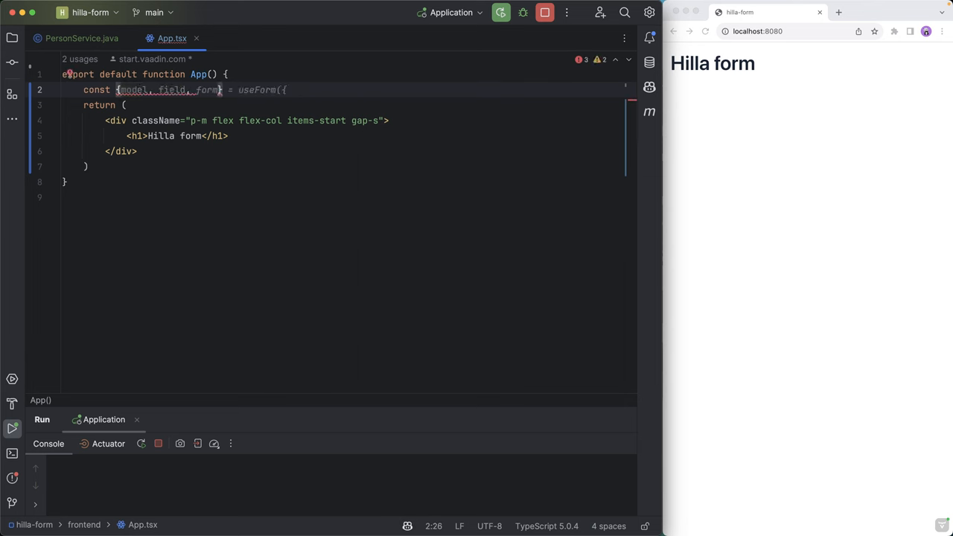
type("read, submit")
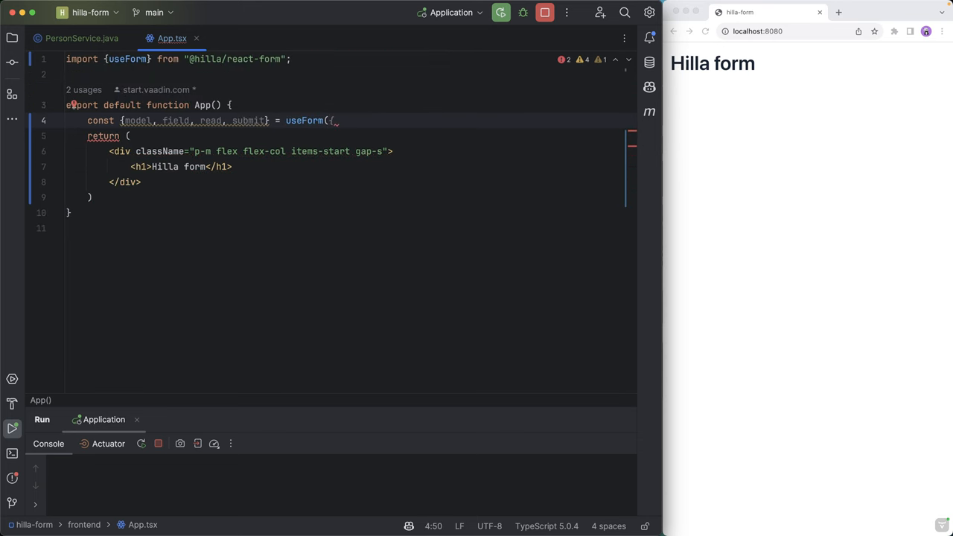
type("Person")
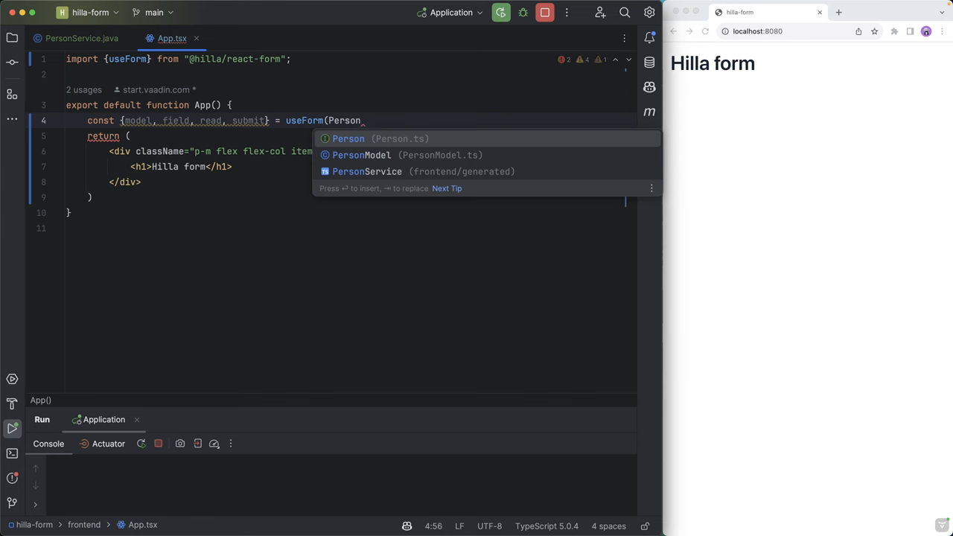
left_click(361, 154)
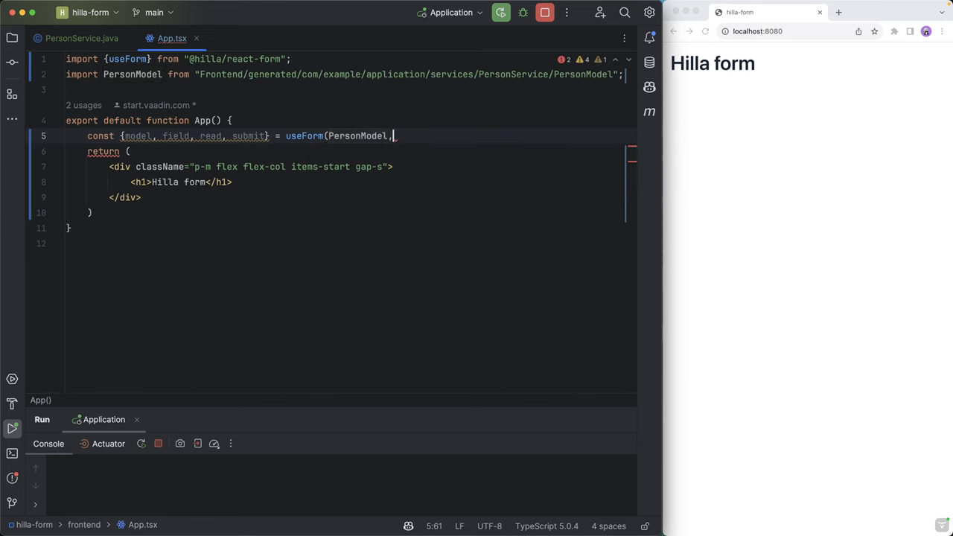
type("{id: 1, name: \"John\"})")
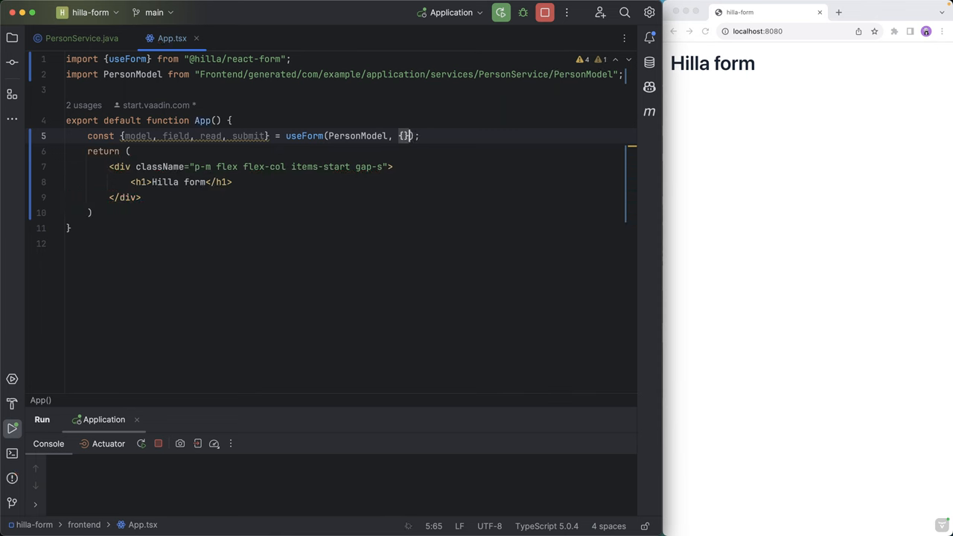
Step: Add an onSubmit handler to useForm, renaming its parameter from model to person
type("onSubmit: (model) => {")
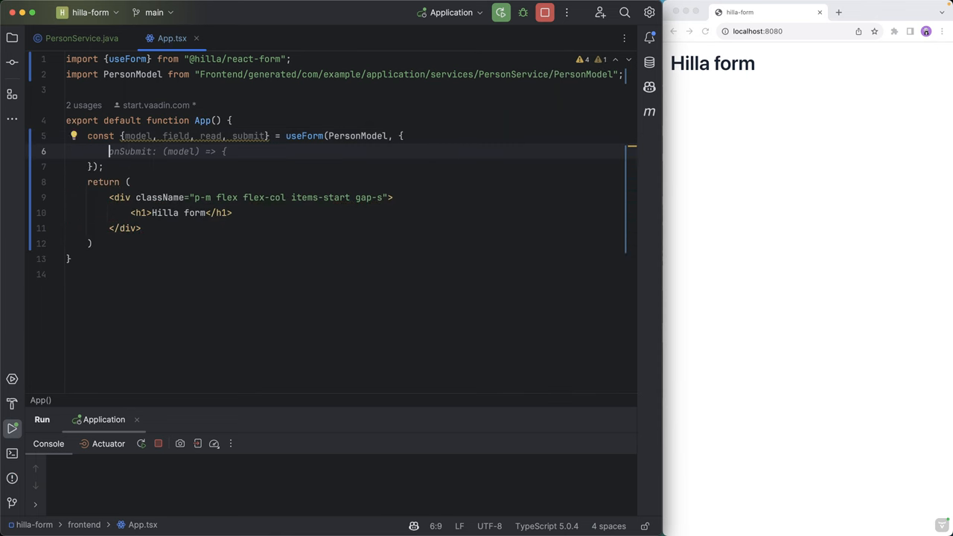
type("console.log(model);")
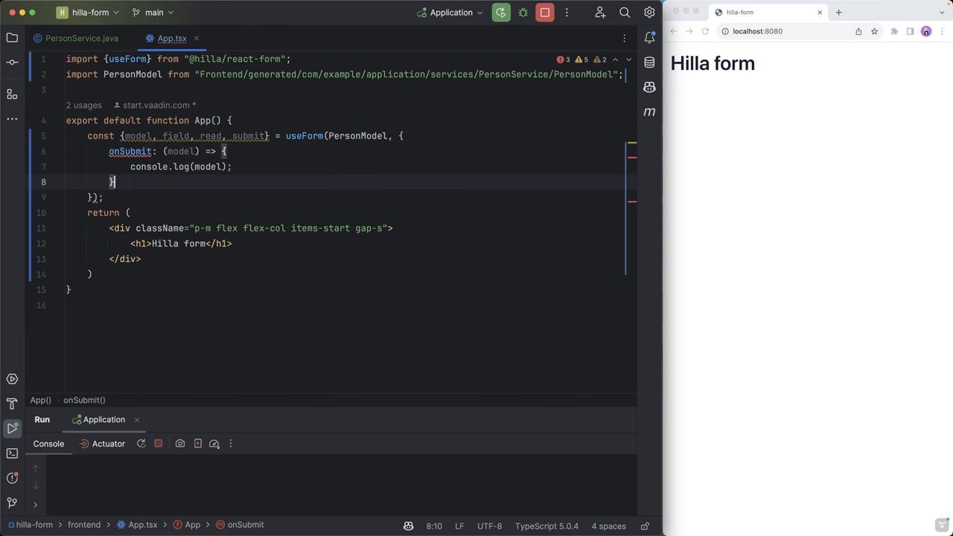
double_click(181, 151)
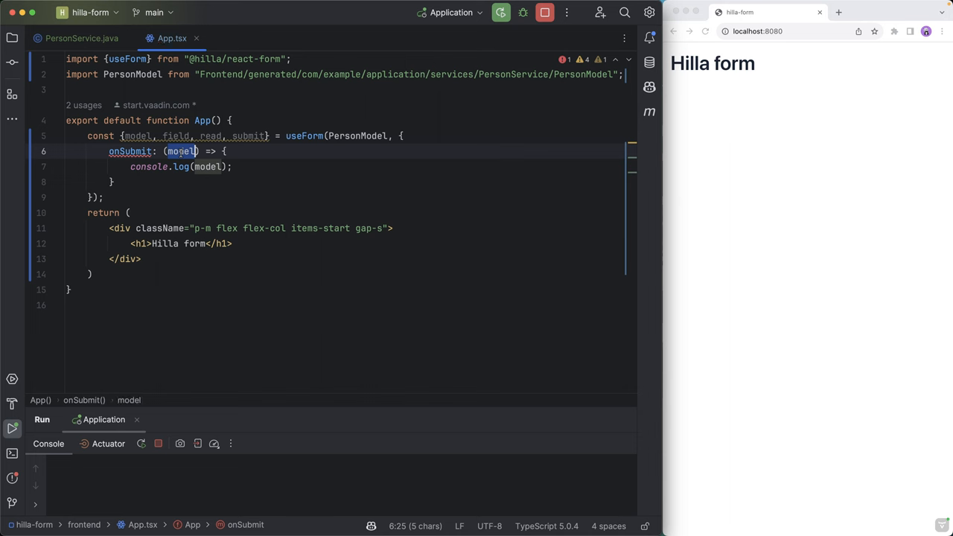
type("person")
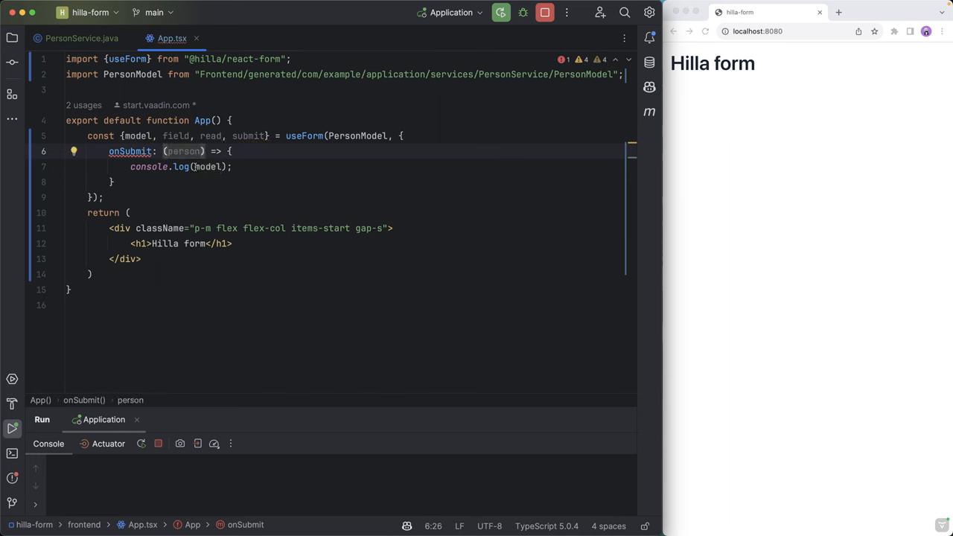
Step: Make onSubmit async and call PersonService.save(person), importing PersonService
type("async")
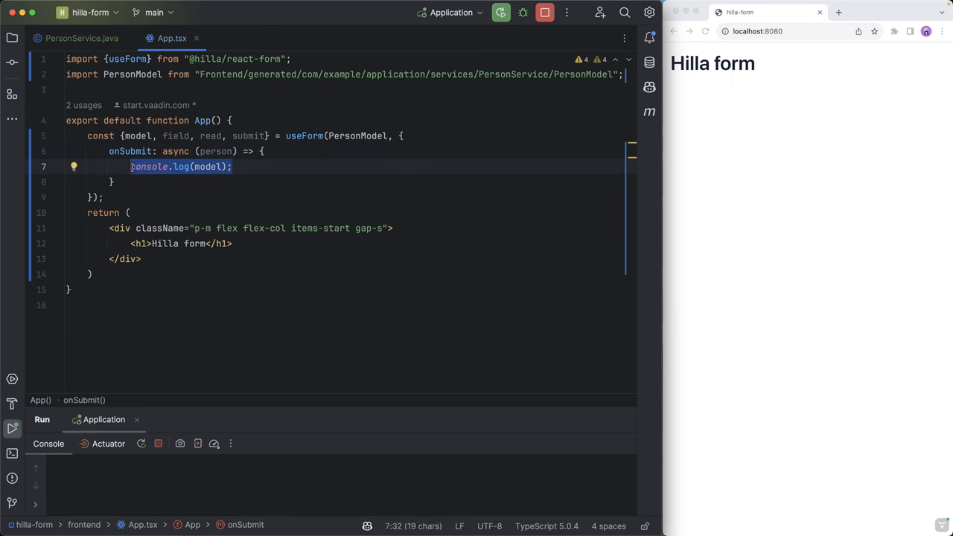
type("person")
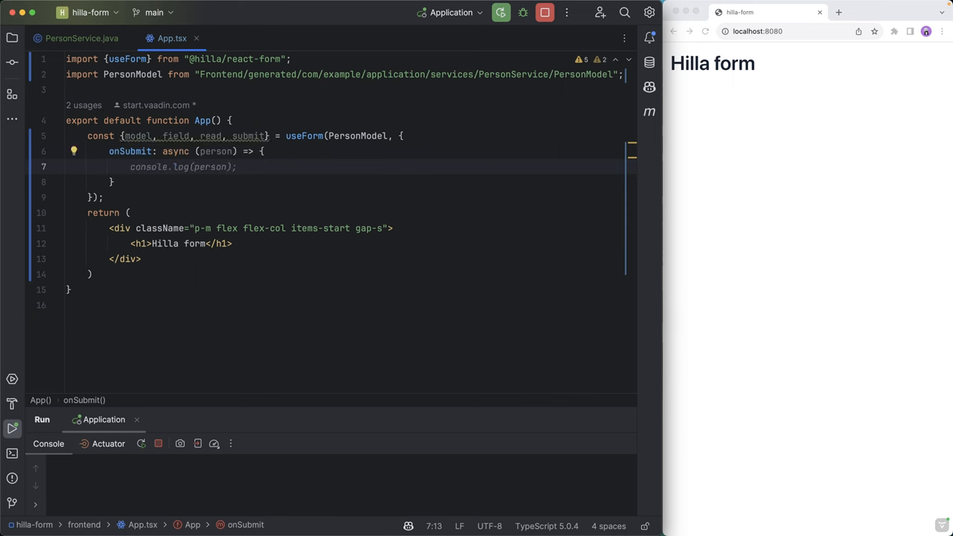
type("PersonService.save(")
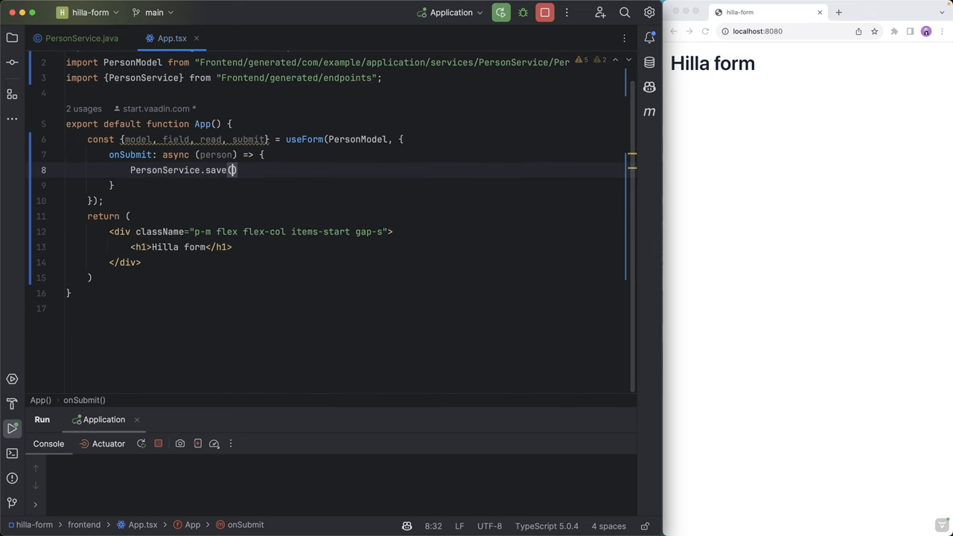
type("person")
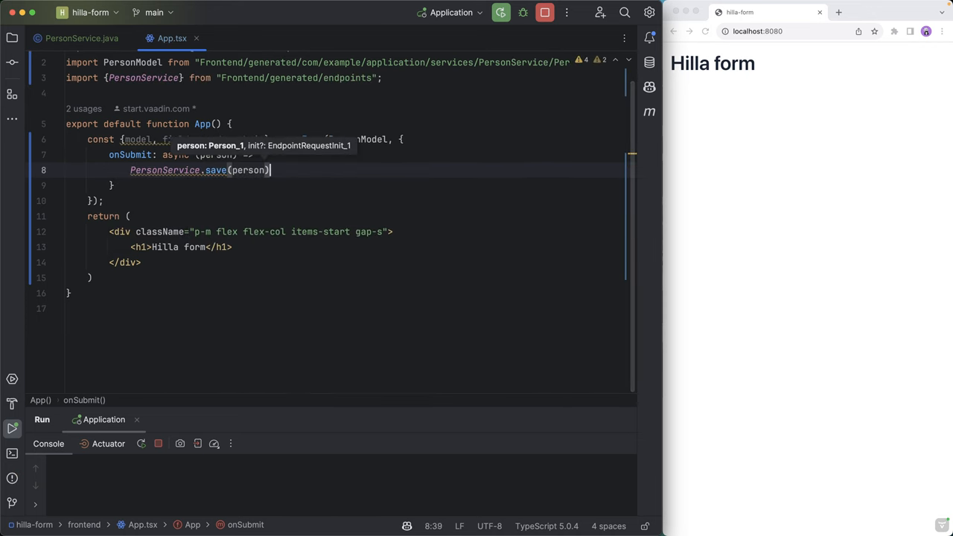
type(";")
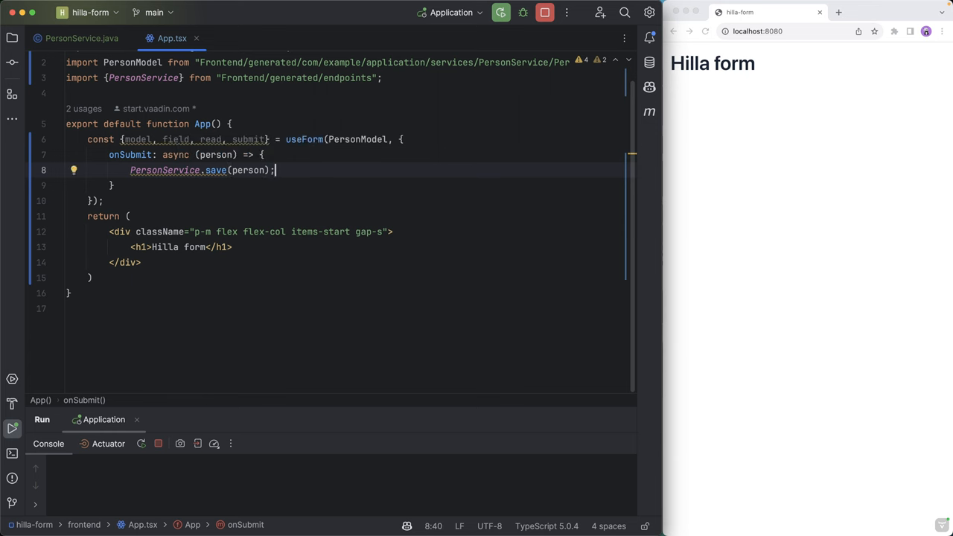
mouse_move(197, 118)
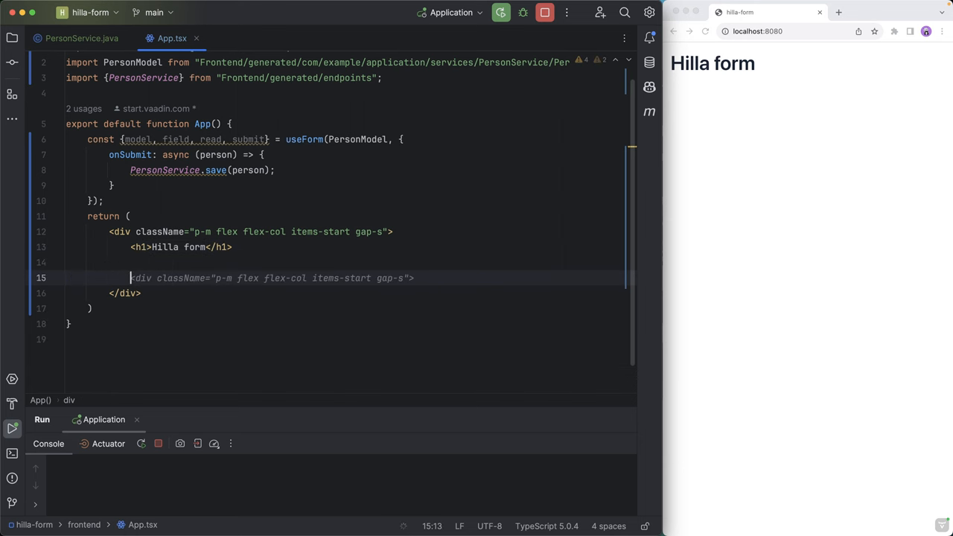
Step: Add TextFields labelled First name, Last name and Age bound via {...field(model...)}
type("<T")
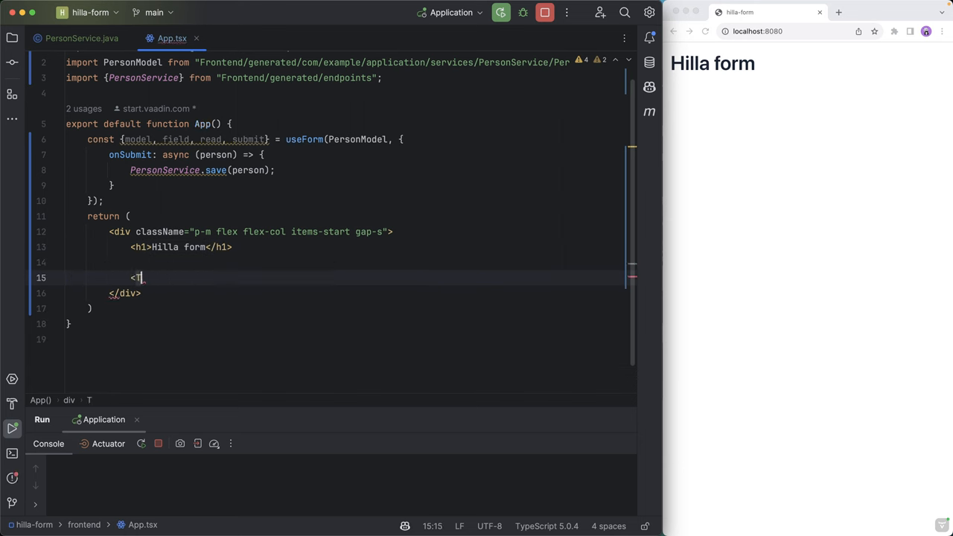
type("TextField label={")
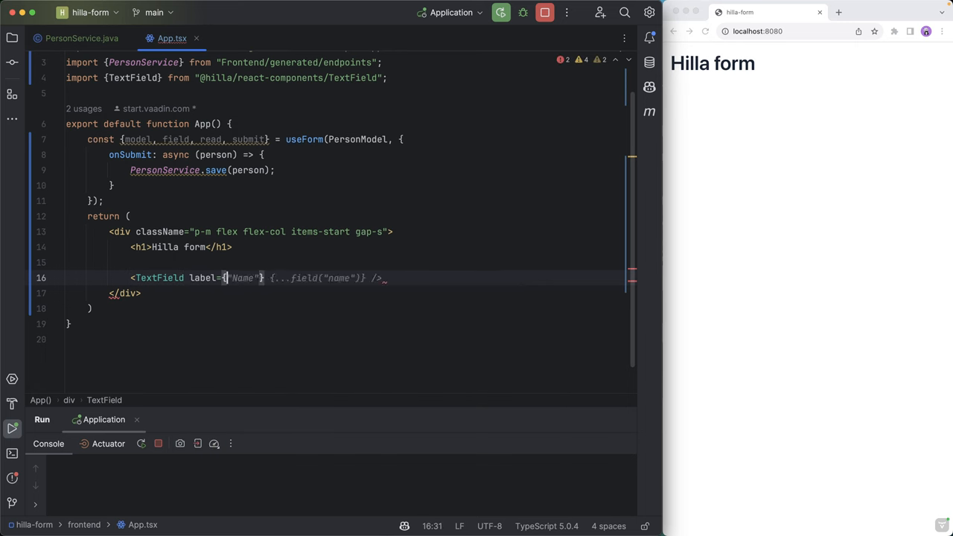
type("First name\"")
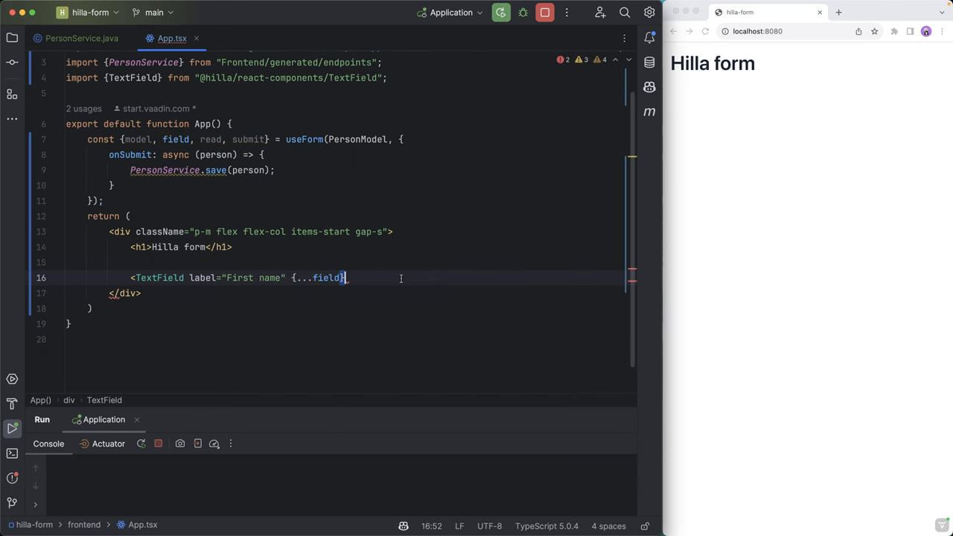
type("(model.firstName")
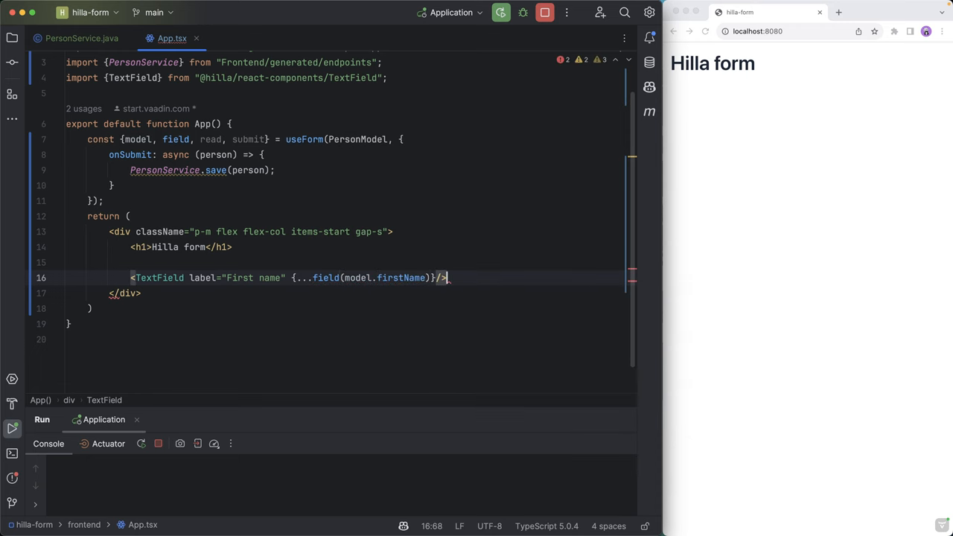
type("<TextField label=\"Last name\" {...field(model.lastName)}/>")
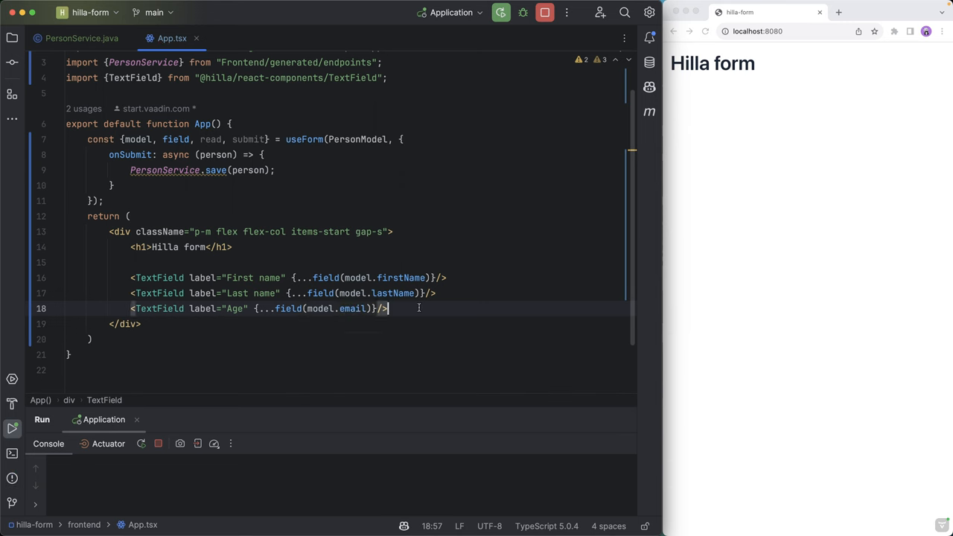
Step: Add <Button onClick={submit}>Submit</Button> below the text fields
type("<button onClick={submit}>Submit</button>")
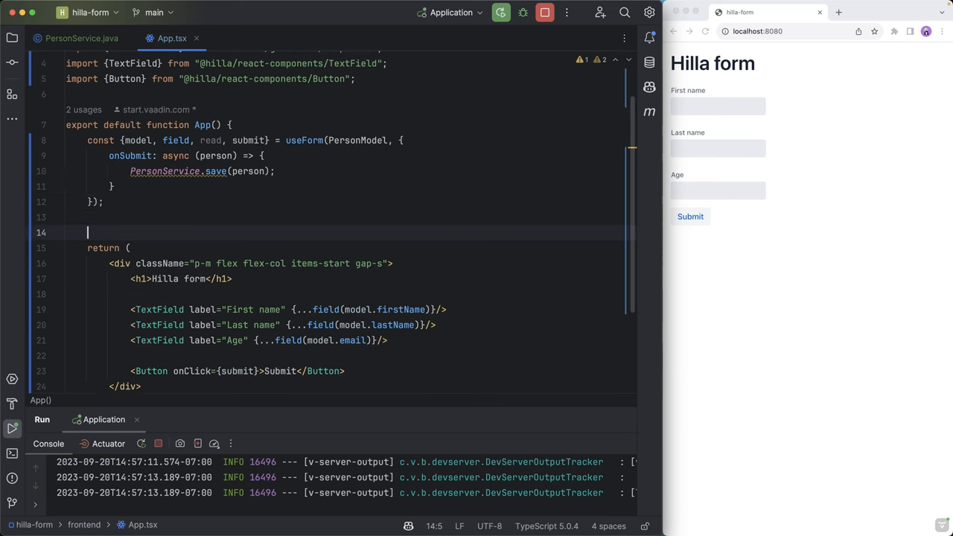
Step: Add a useEffect calling PersonService.findById(1).then(person => read(person))
type("useEffect(() => {")
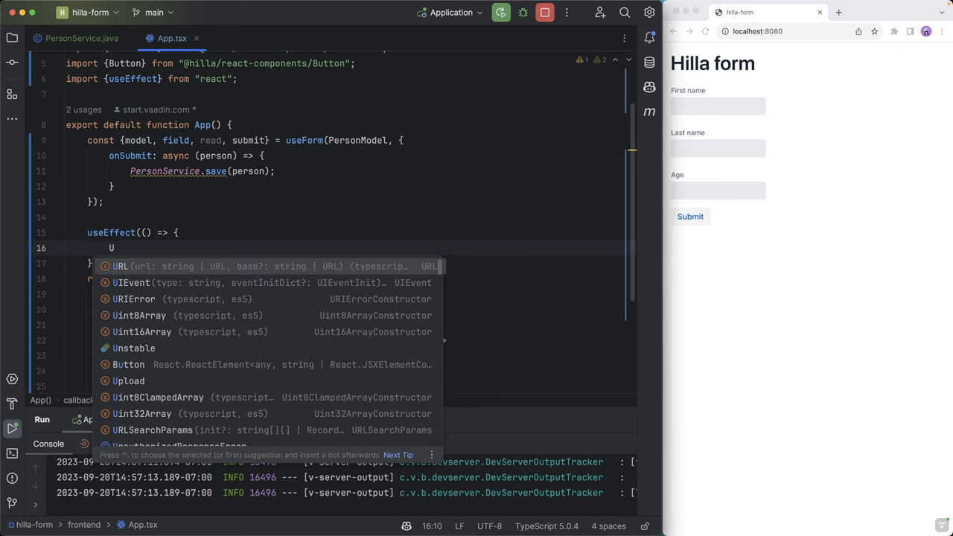
type("PersonService.findById(1).then(person => read(person));")
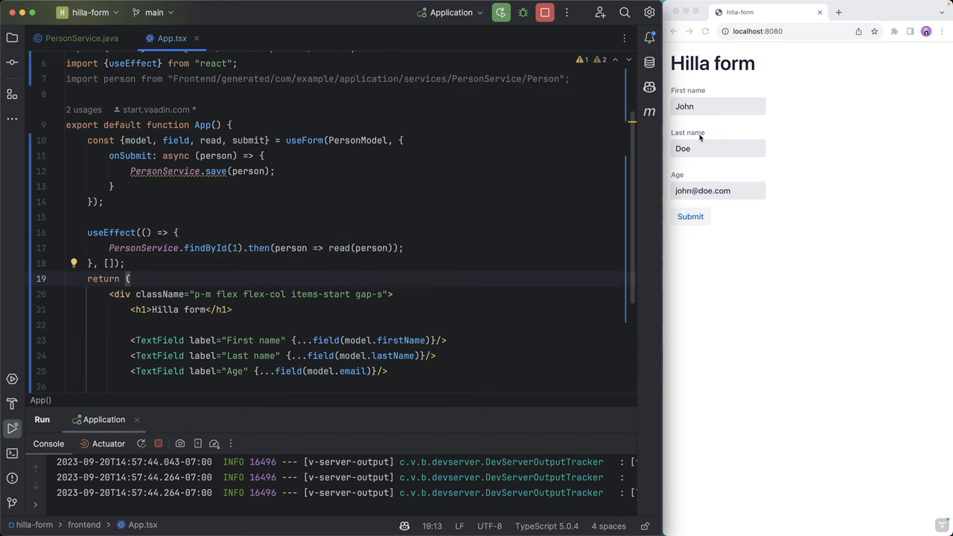
mouse_move(684, 231)
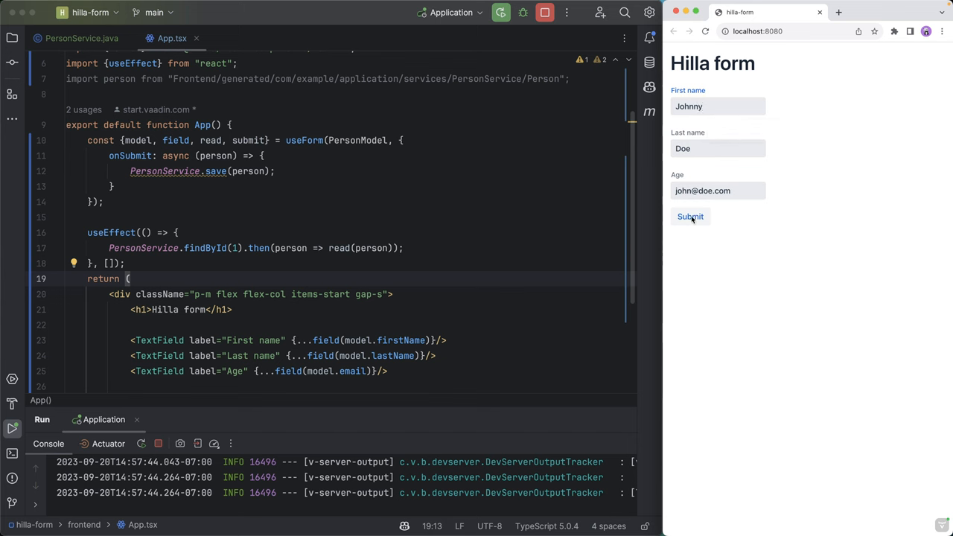
Step: Submit the form with first name Johnny and check the Saving person log
left_click(689, 216)
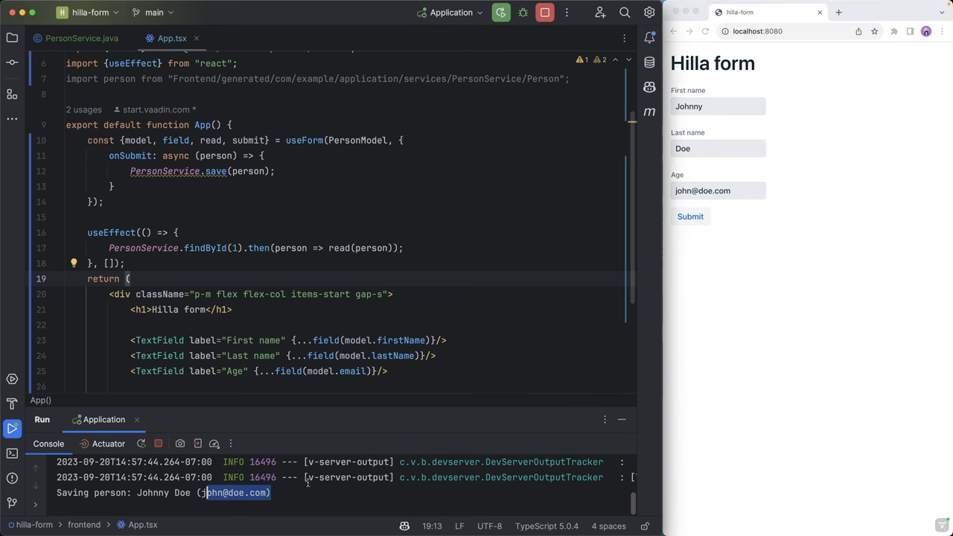
mouse_move(97, 53)
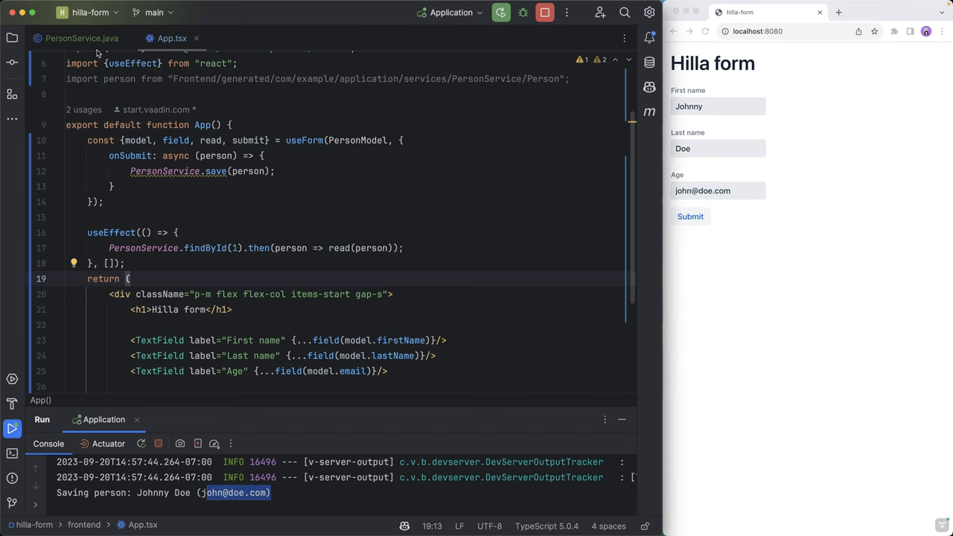
left_click(82, 38)
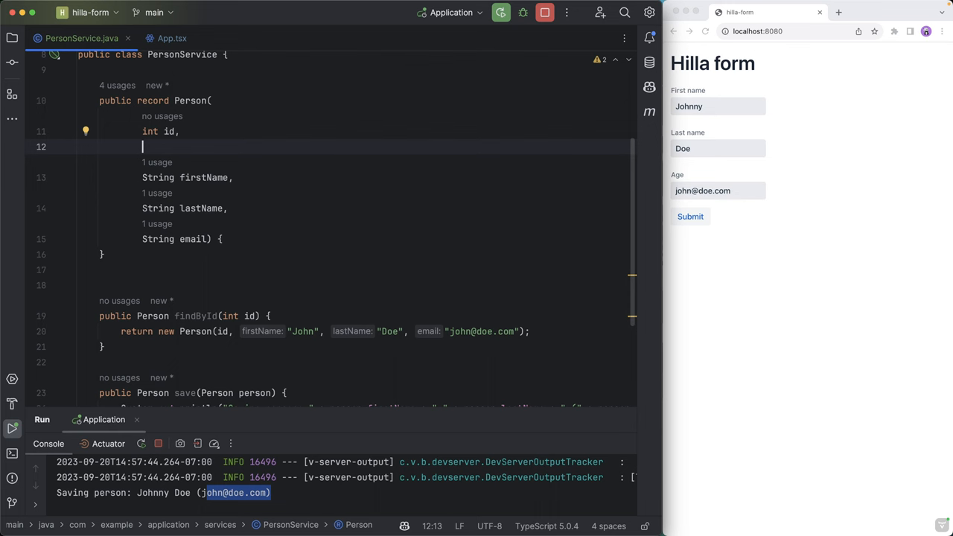
type("@Size(min = 3, max = 50")
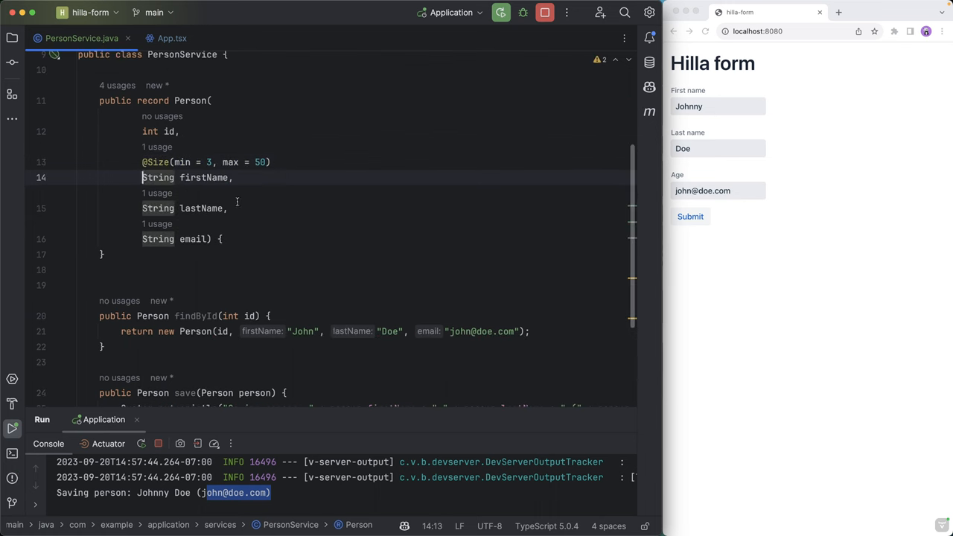
left_click(215, 208)
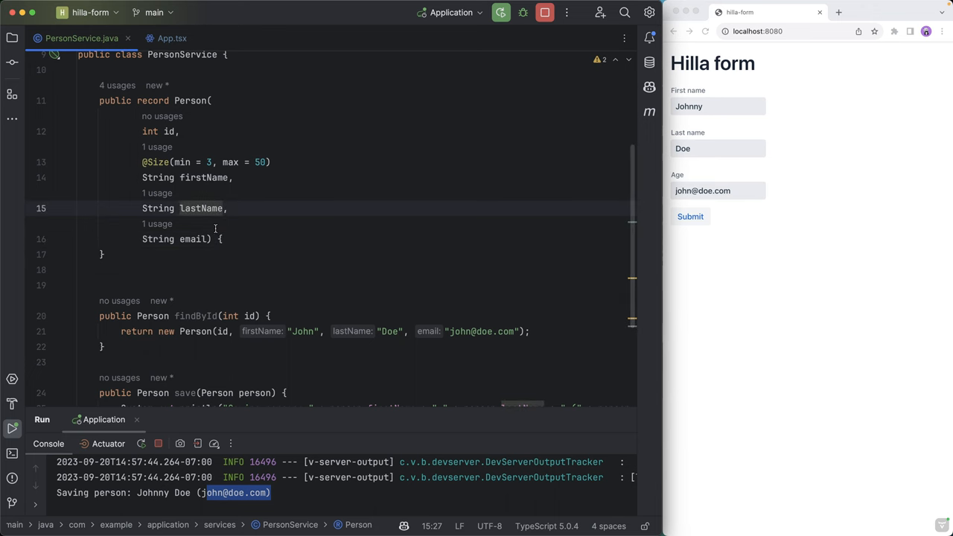
type("@Email")
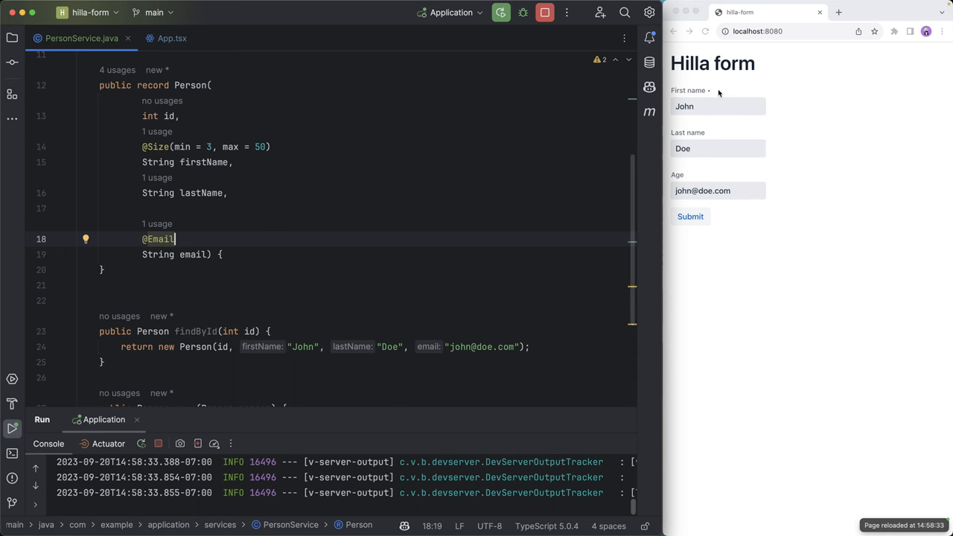
left_click(717, 106)
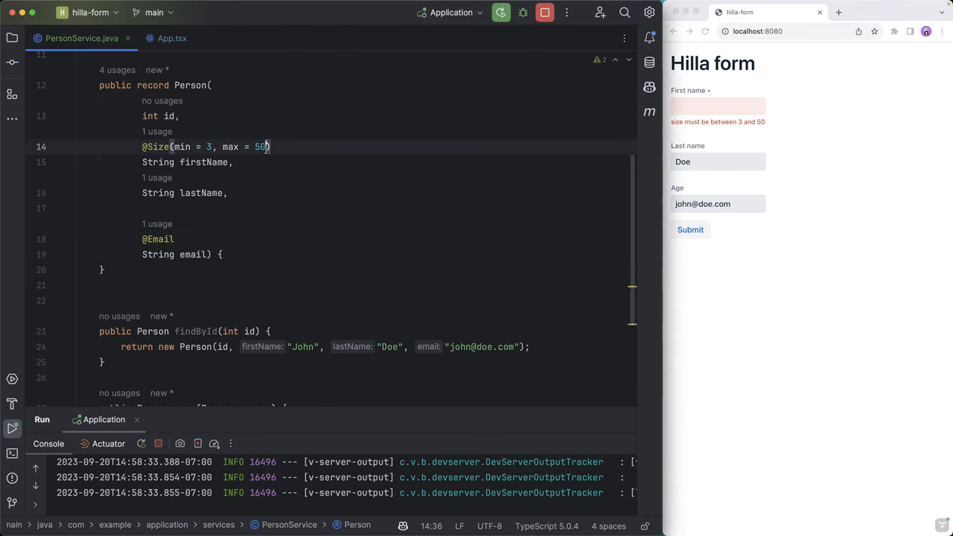
type(", message =")
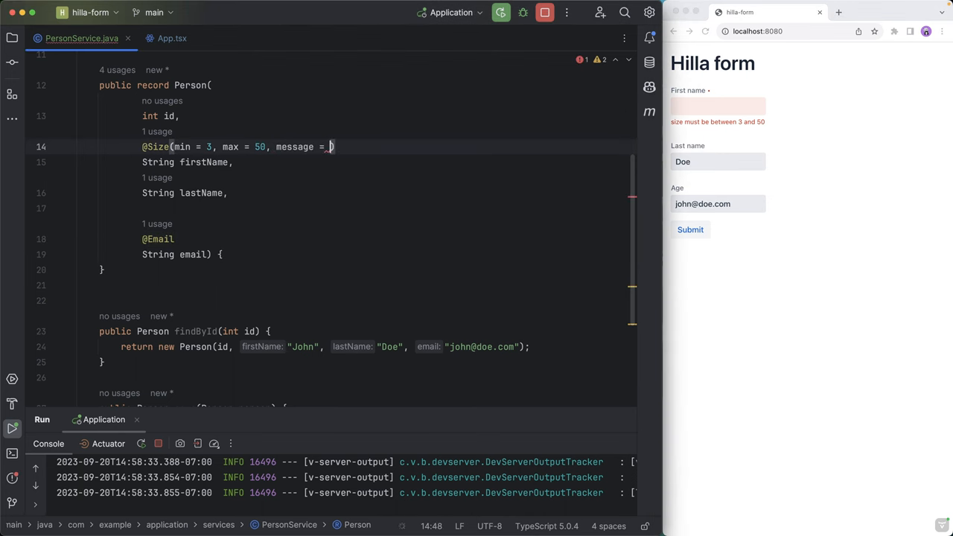
type("\"First name must be between 3 and 50 characters\"")
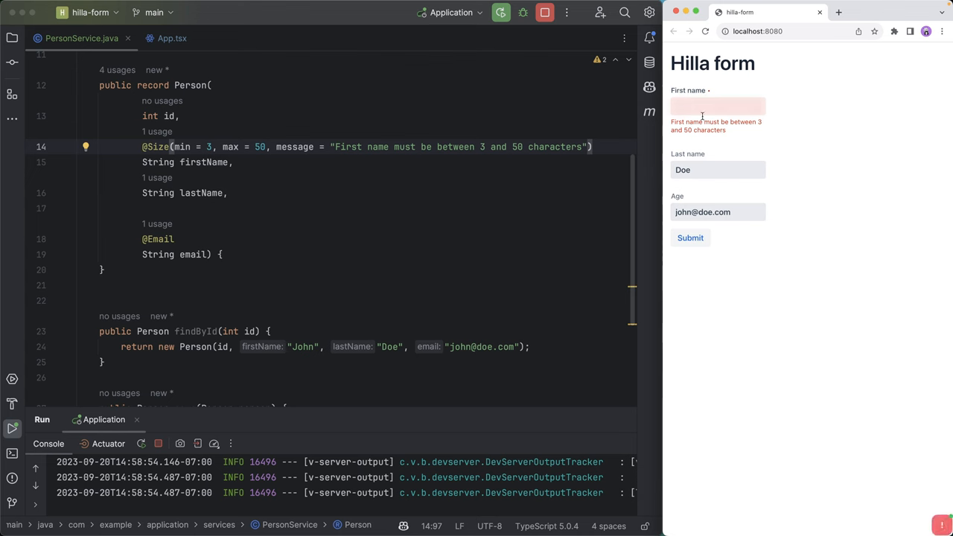
type("sdf")
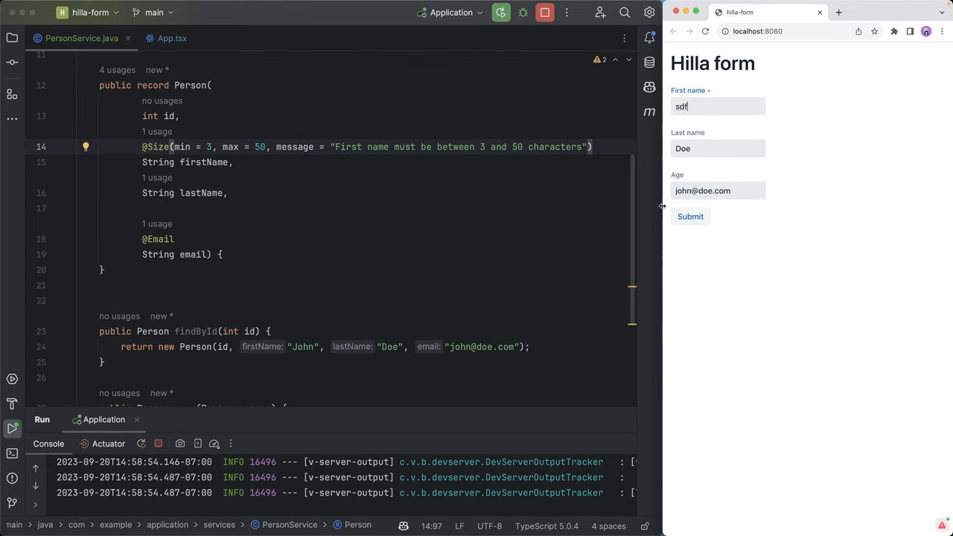
mouse_move(711, 254)
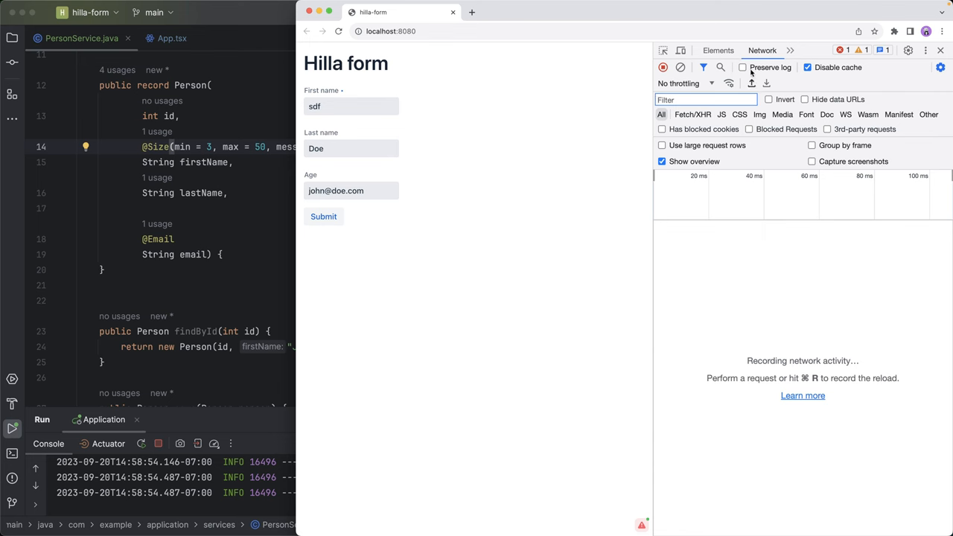
Step: Submit first name sdf and copy the save request from Network as fetch
left_click(323, 217)
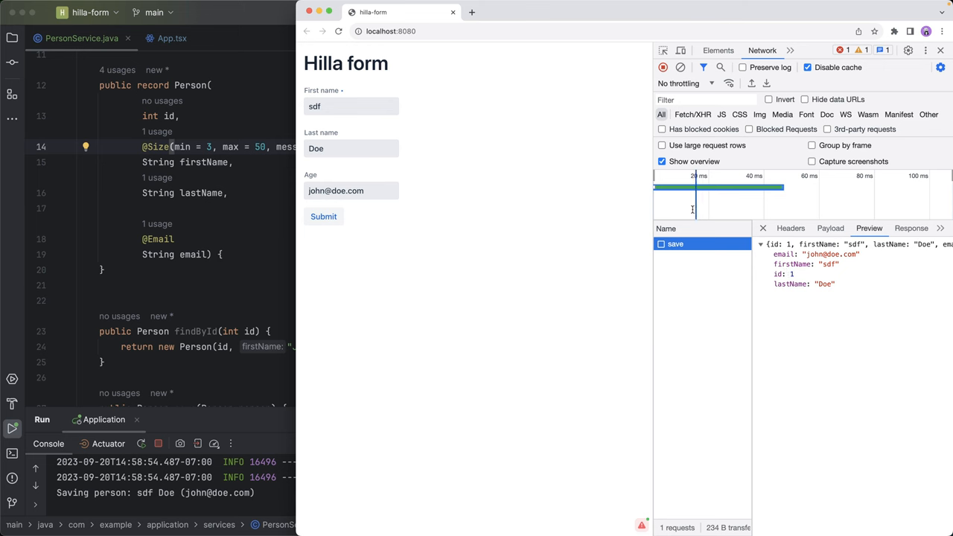
right_click(674, 243)
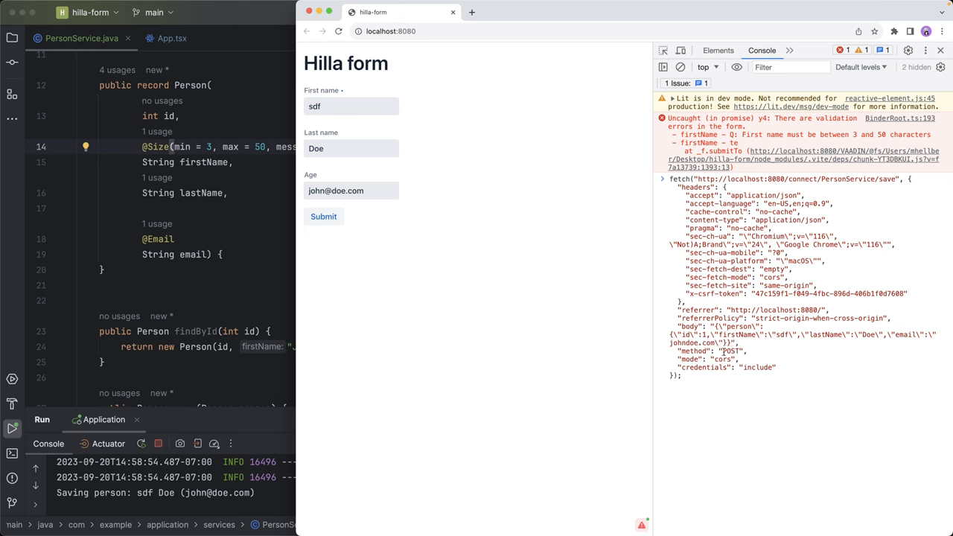
Step: Rerun the save fetch with an empty firstName and inspect its 400 error
double_click(782, 334)
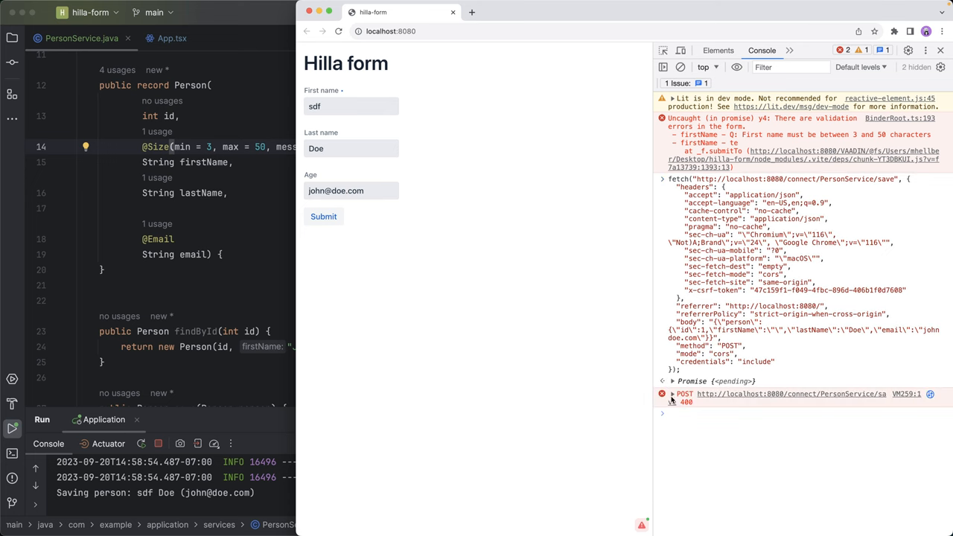
left_click(671, 394)
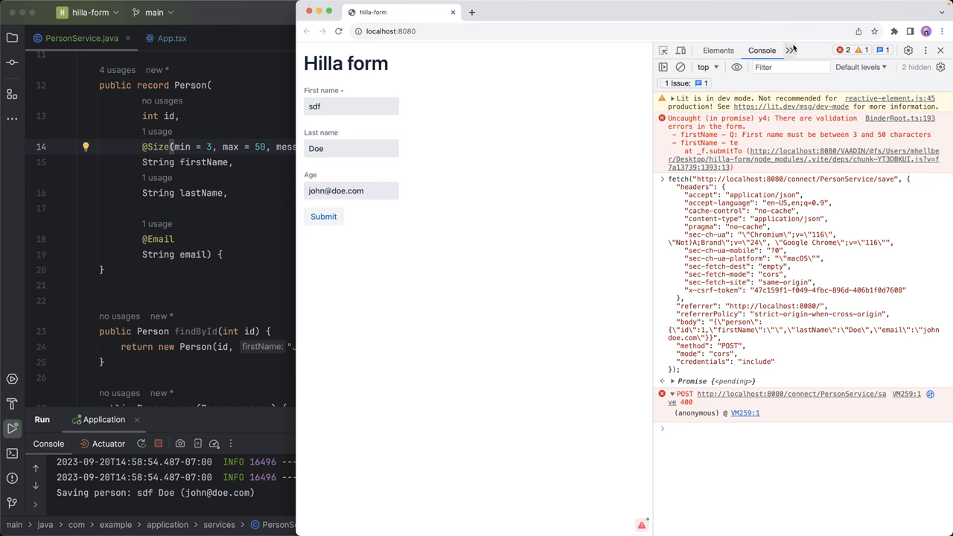
Step: Open the failed save request's response and expand the firstName and email validationErrorData entries
left_click(762, 50)
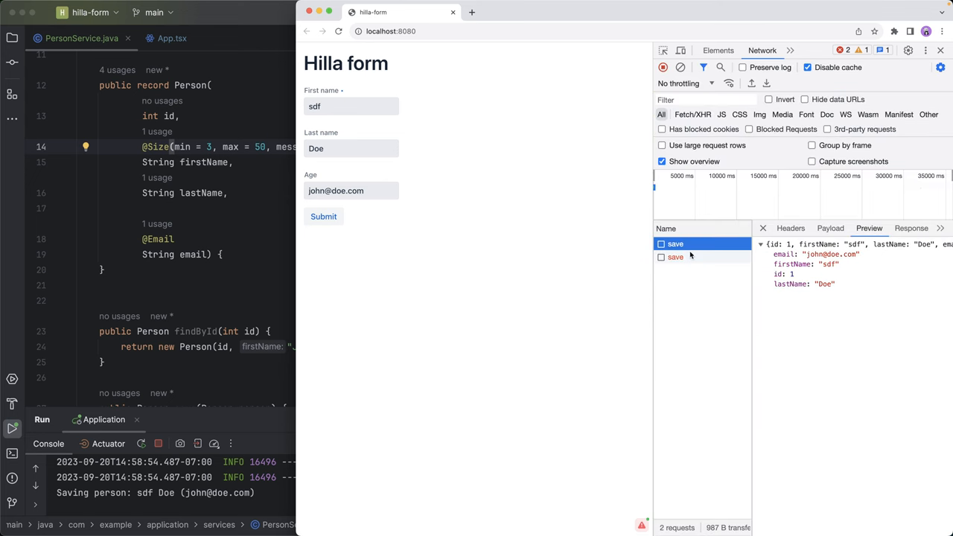
left_click(675, 256)
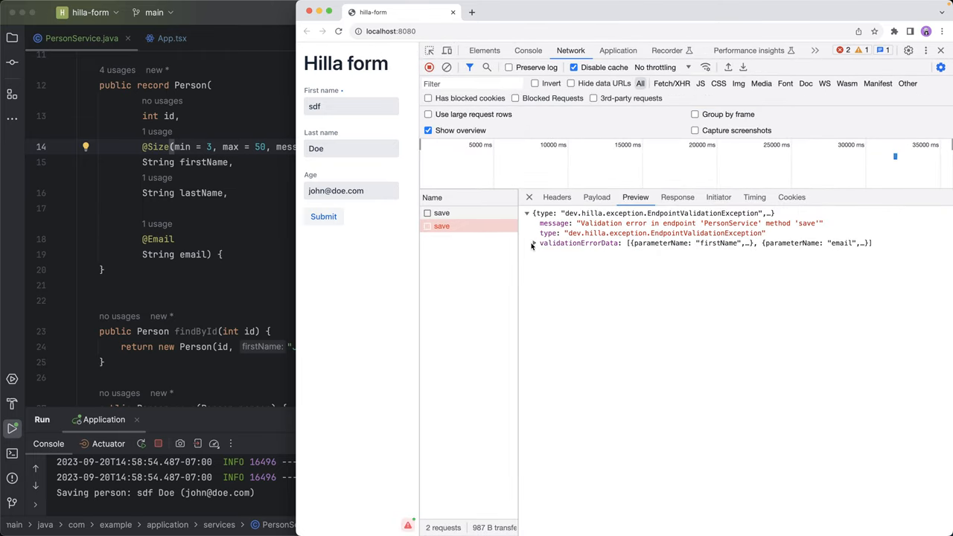
left_click(533, 242)
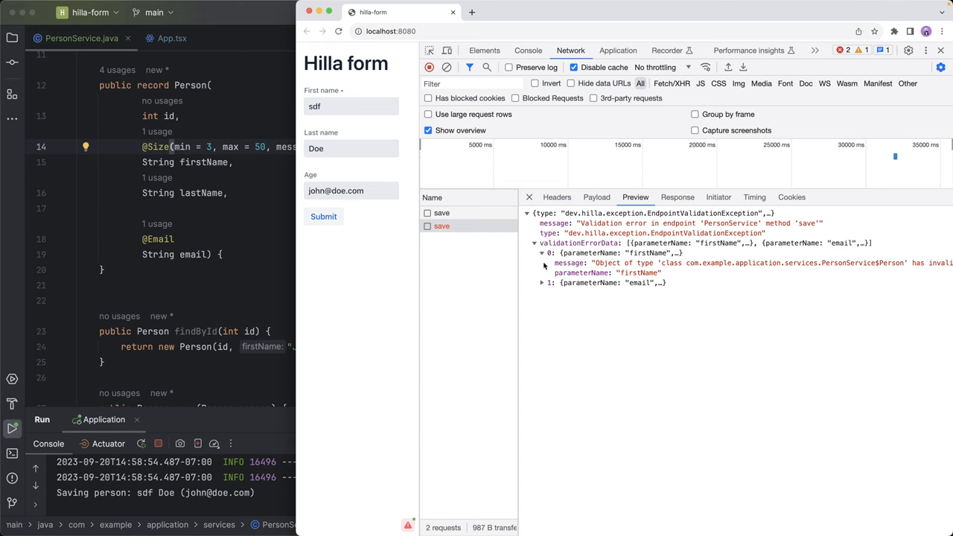
left_click(542, 282)
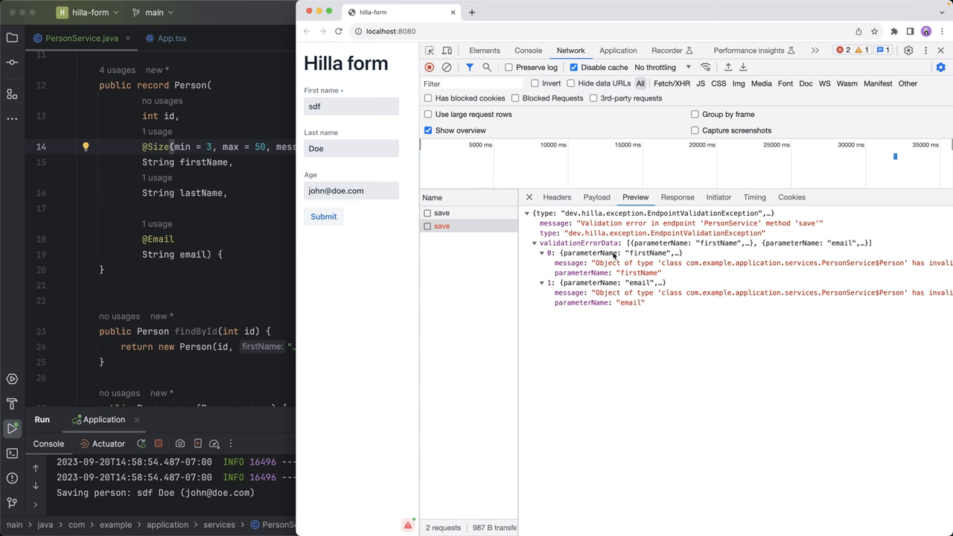